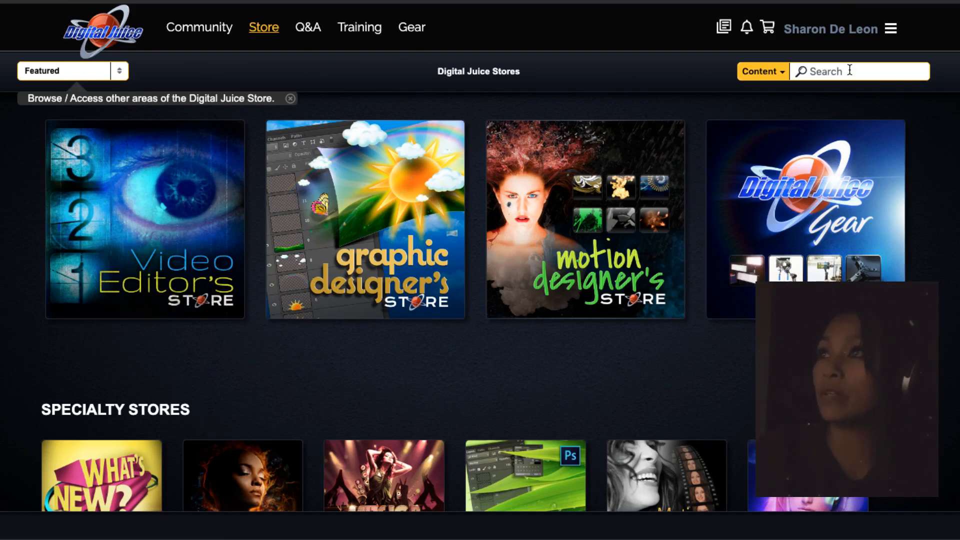
Step: Search for 'lower thirds zone' and browse the results to the Metallic Madness lower third
type("lower thirds zone")
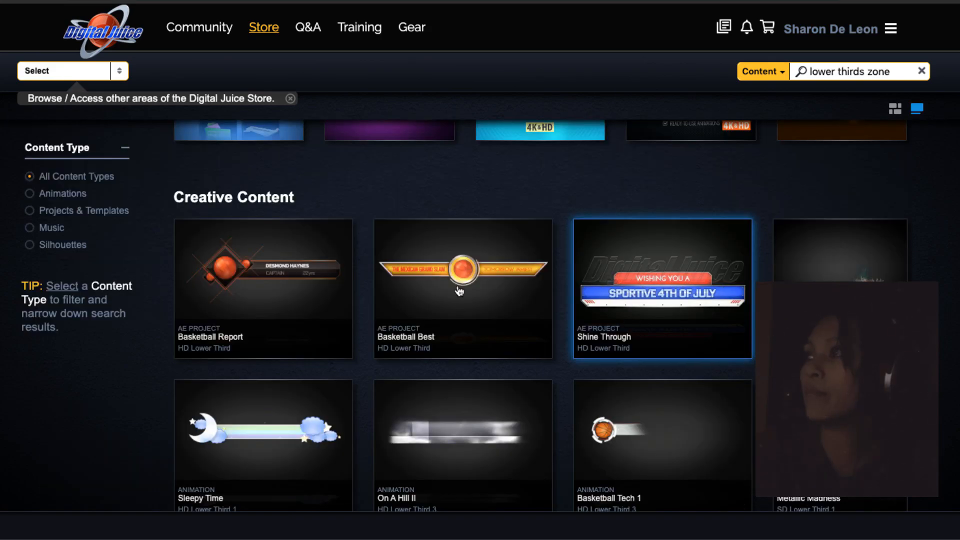
scroll("down", 3)
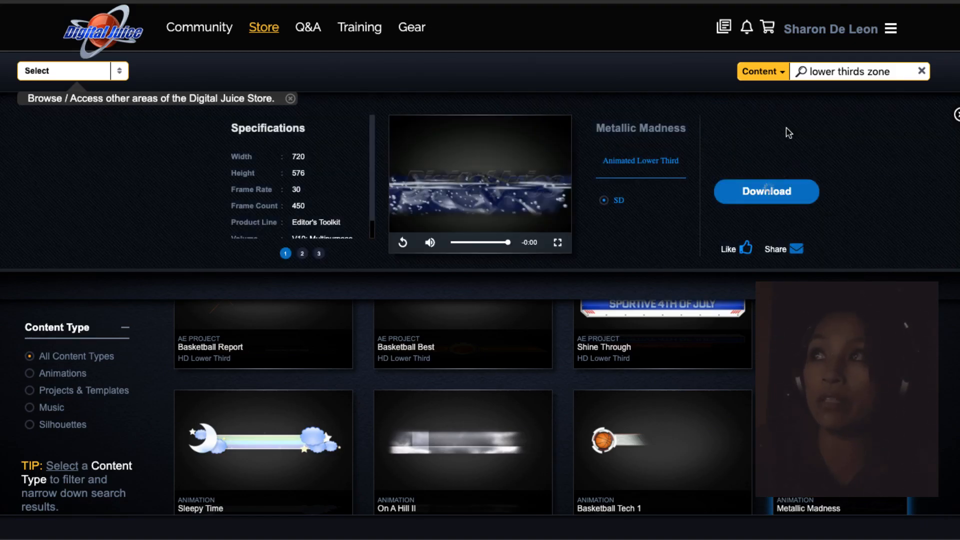
Step: Download Metallic Madness and show its Related Zones & Groups page listing Water Zone
left_click(300, 253)
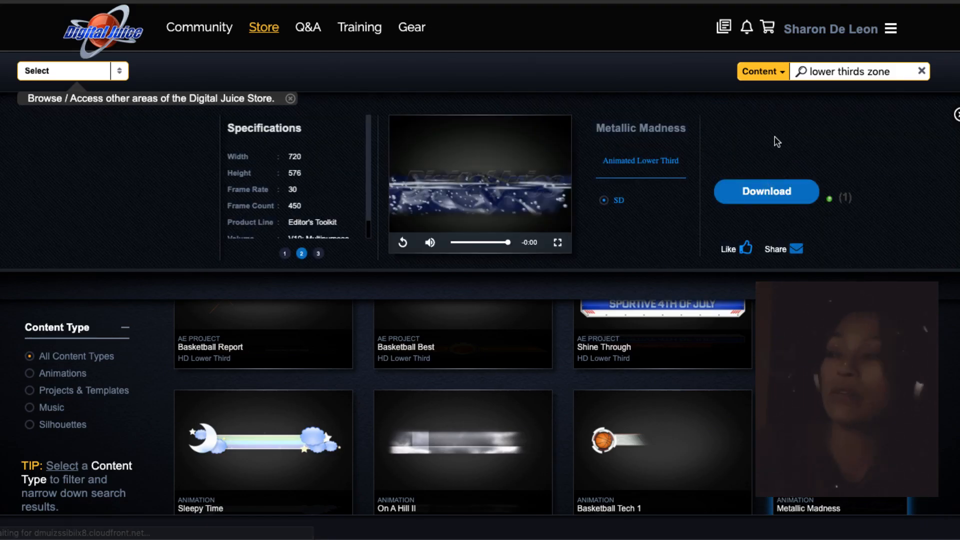
left_click(767, 191)
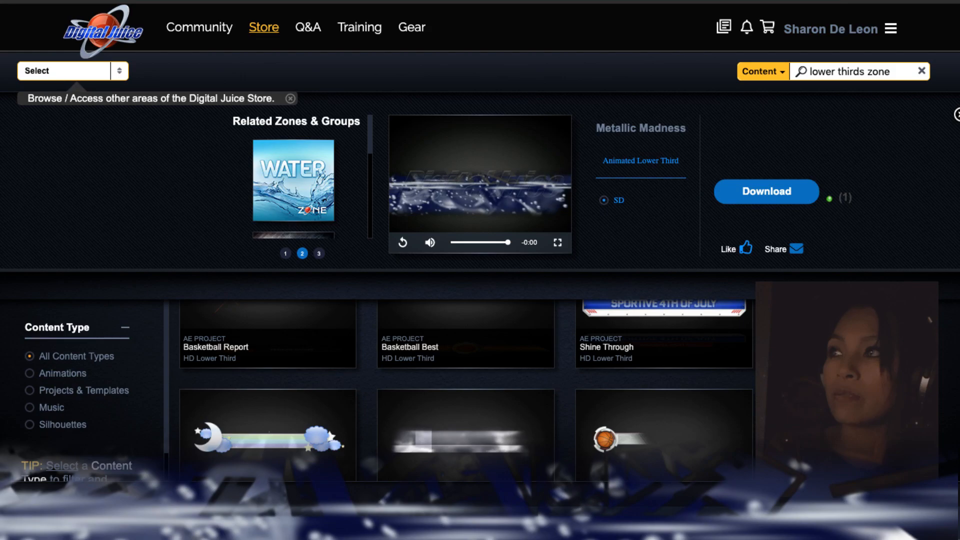
Step: Show the Training & FAQ page with the lower thirds and overlays training video
left_click(319, 253)
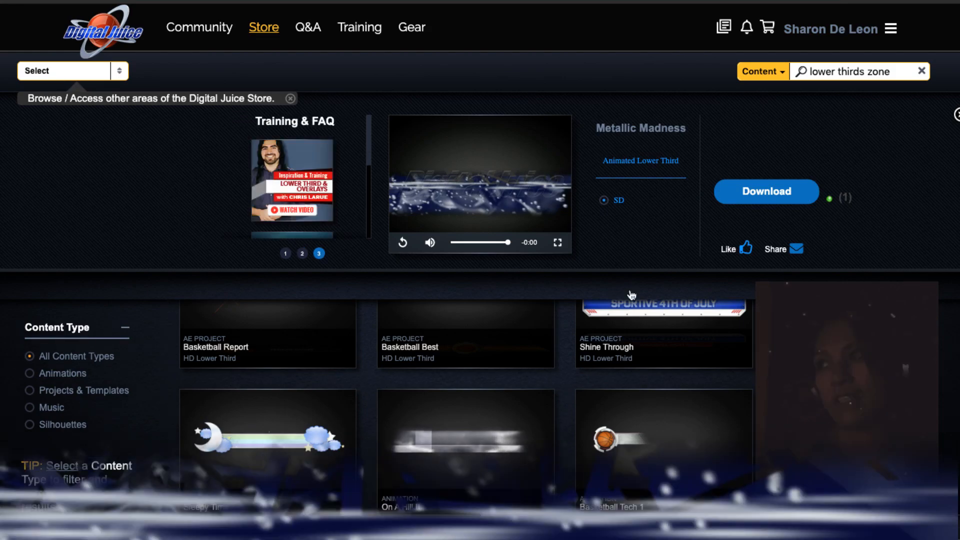